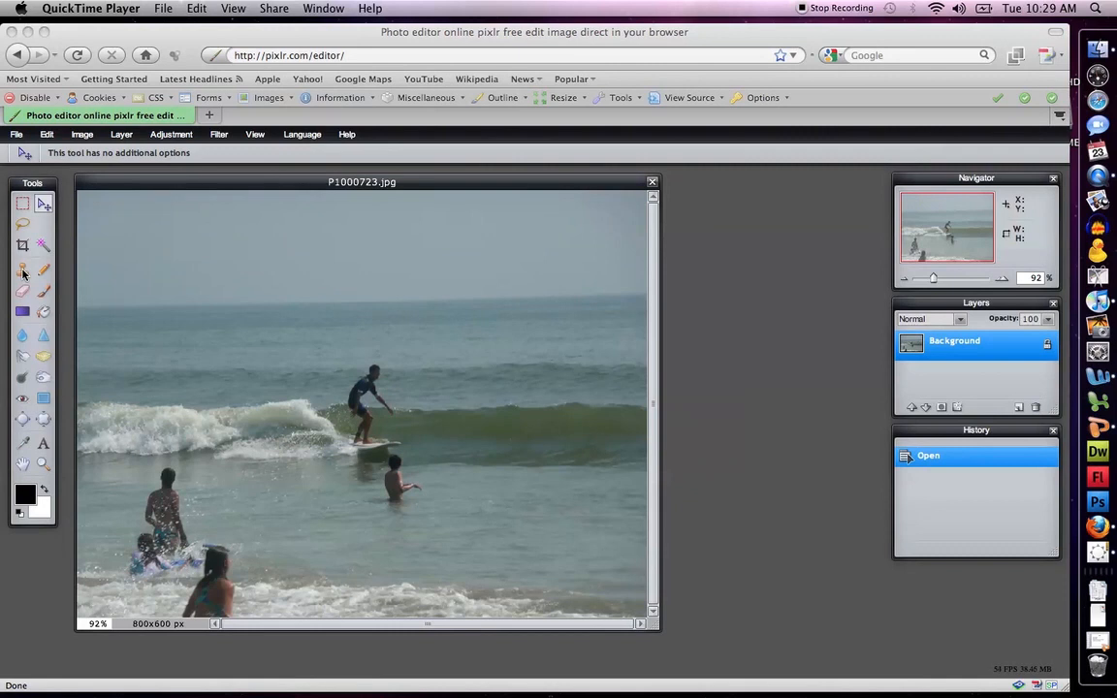
pyautogui.moveTo(824, 376)
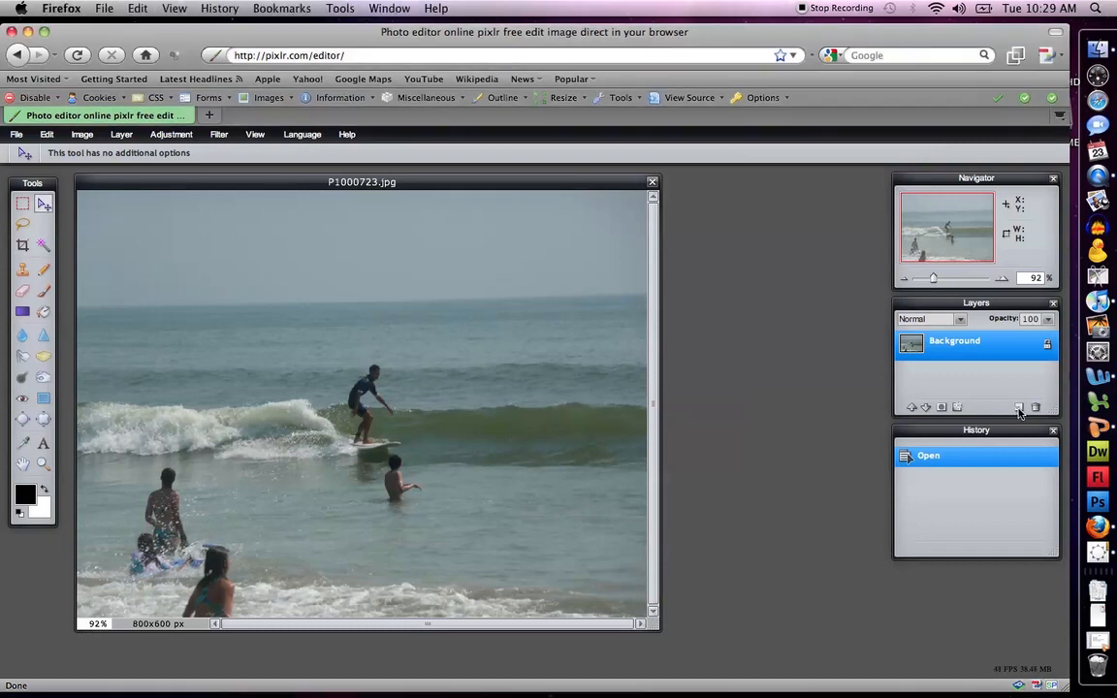
# Add an empty Layer 1 above the surf photo's Background
pyautogui.click(1019, 406)
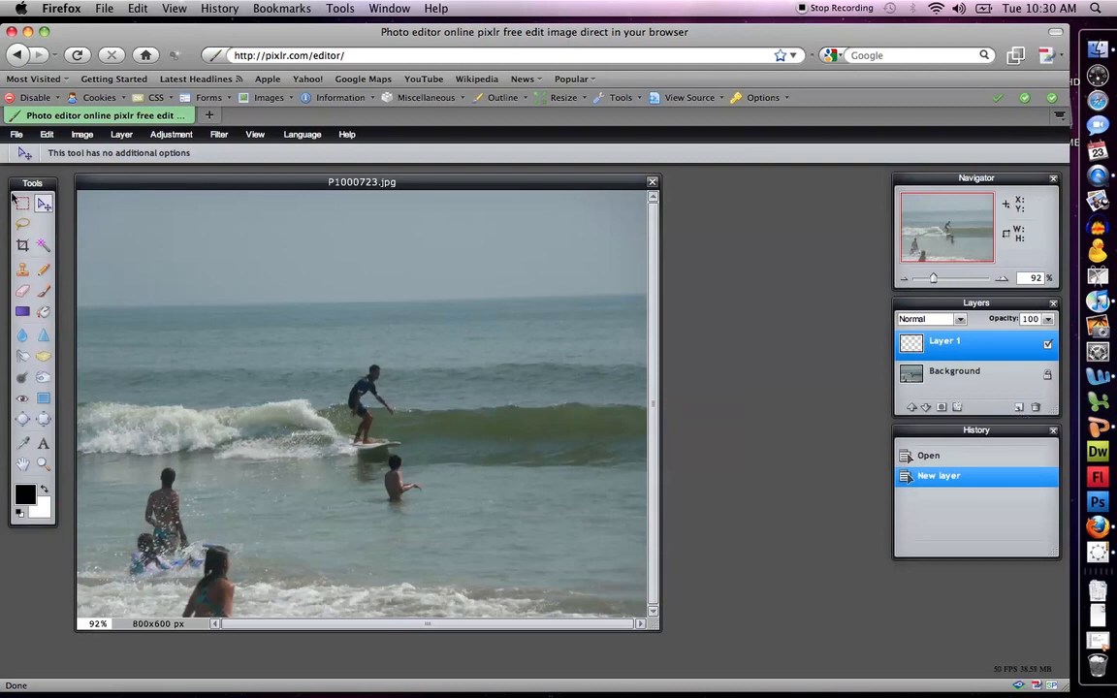
pyautogui.moveTo(22, 202)
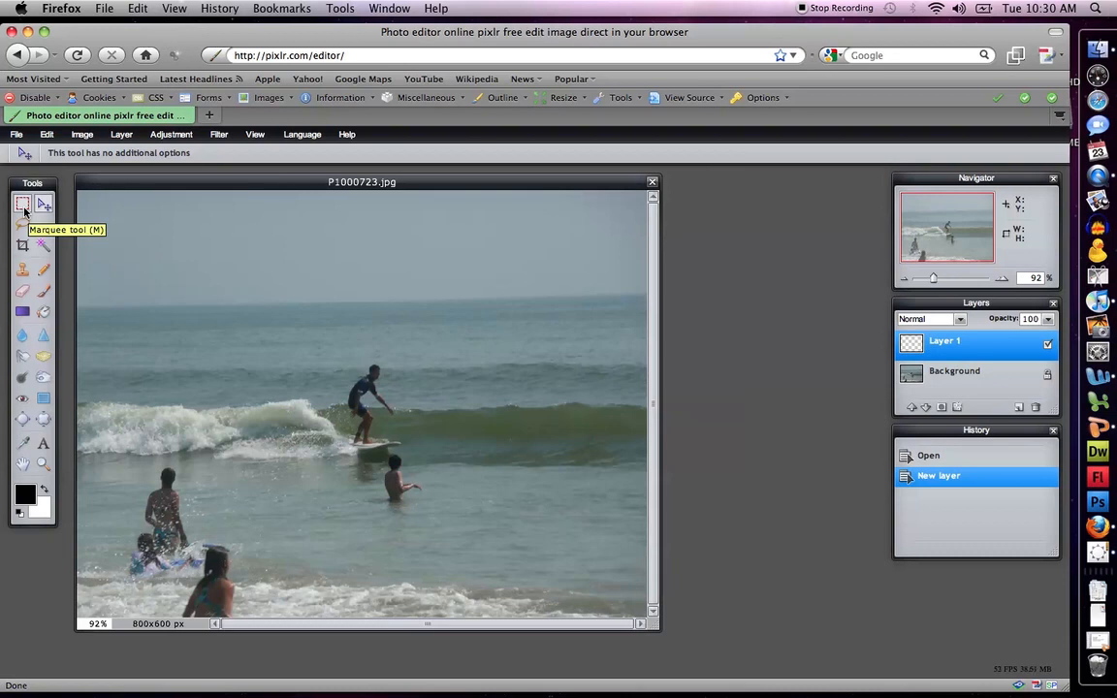
# Draw a rectangular marquee selection framing the surfer and surfboard on the wave
pyautogui.click(23, 204)
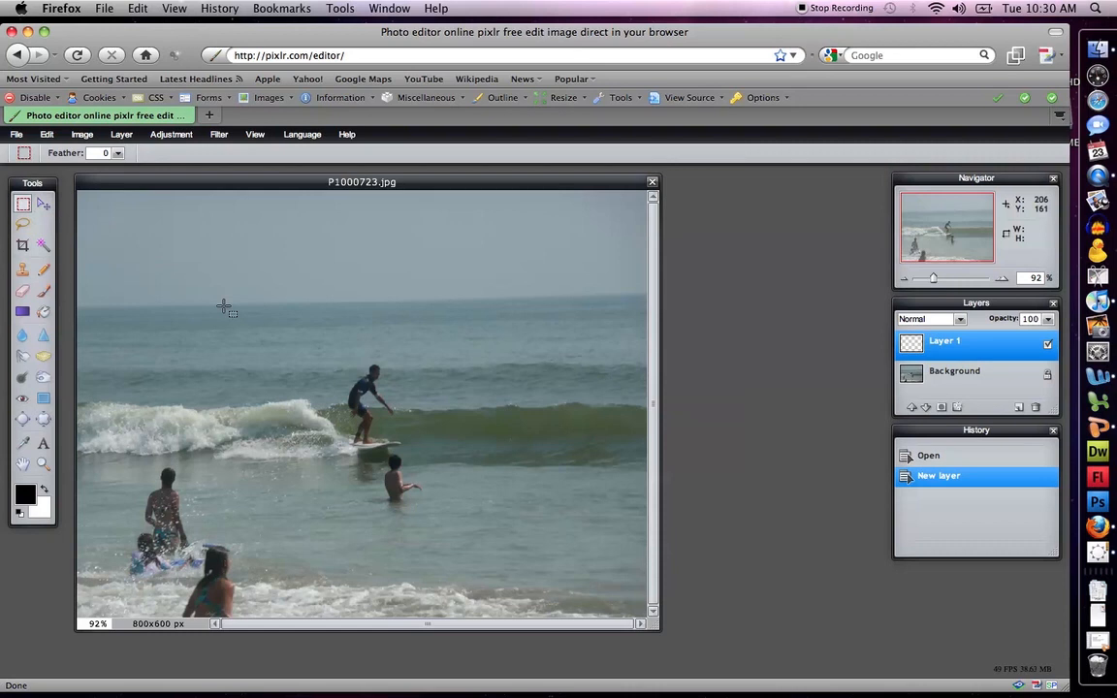
pyautogui.moveTo(248, 320); pyautogui.dragTo(432, 446)
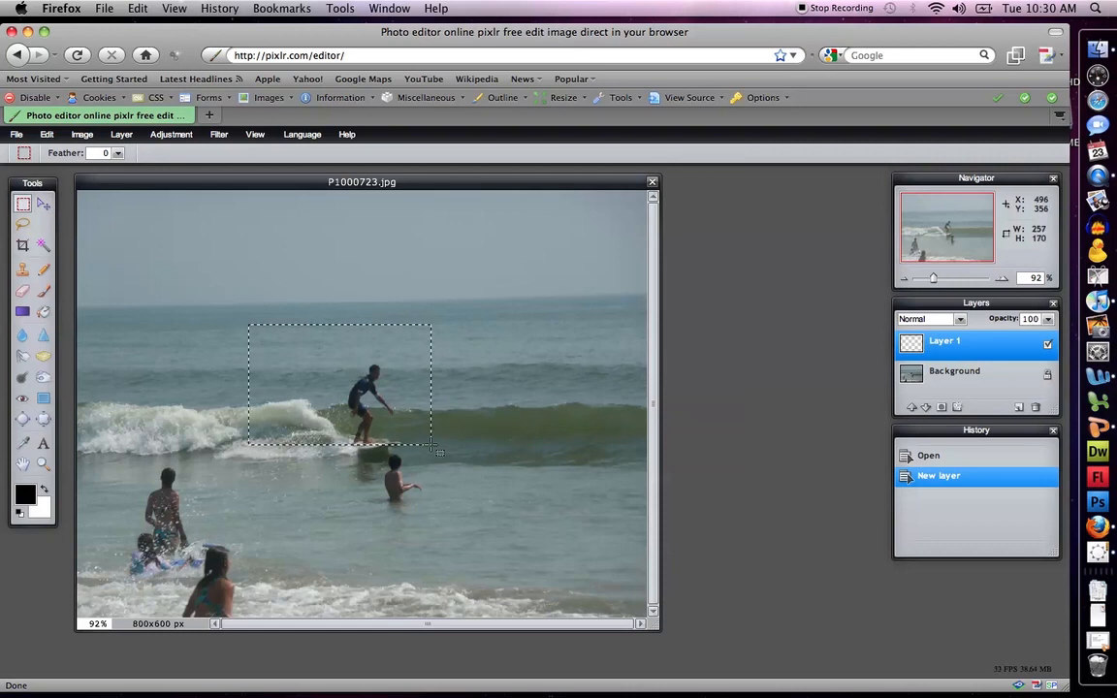
pyautogui.moveTo(432, 447); pyautogui.dragTo(475, 465)
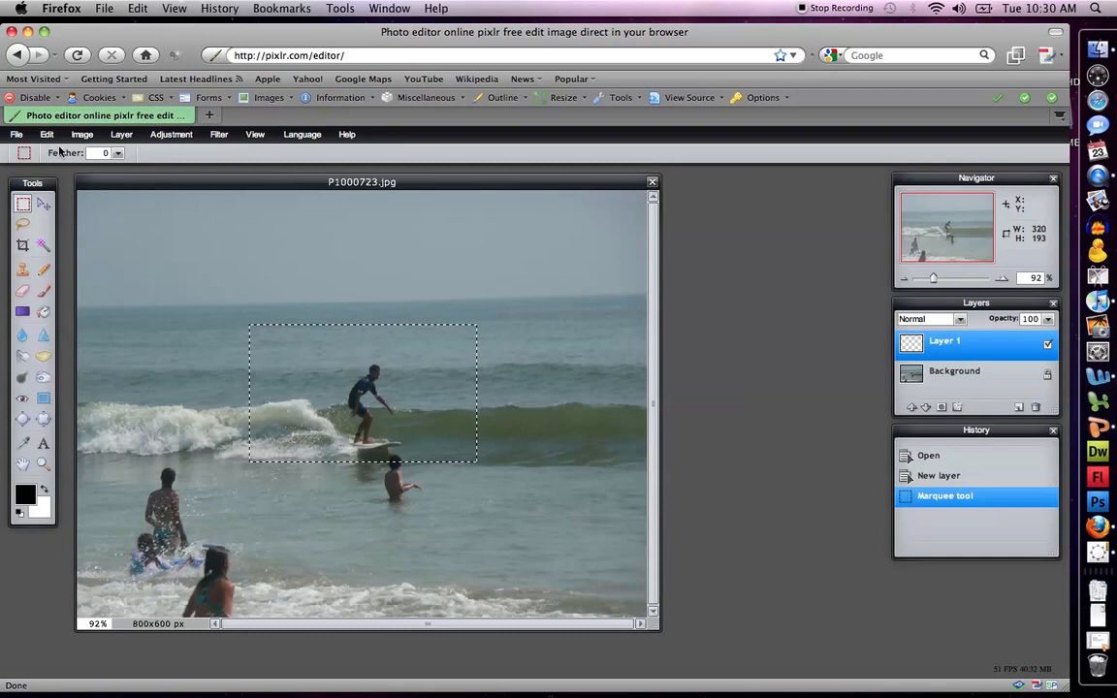
pyautogui.click(45, 134)
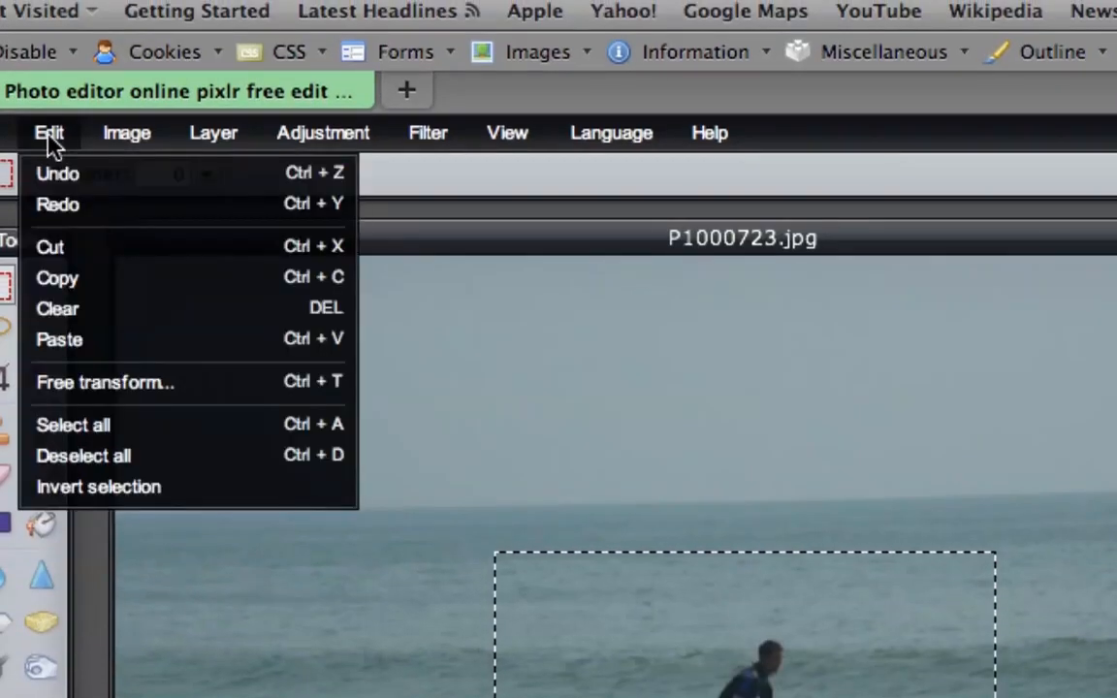
# Copy the selected surfer rectangle with Edit > Copy
pyautogui.click(59, 339)
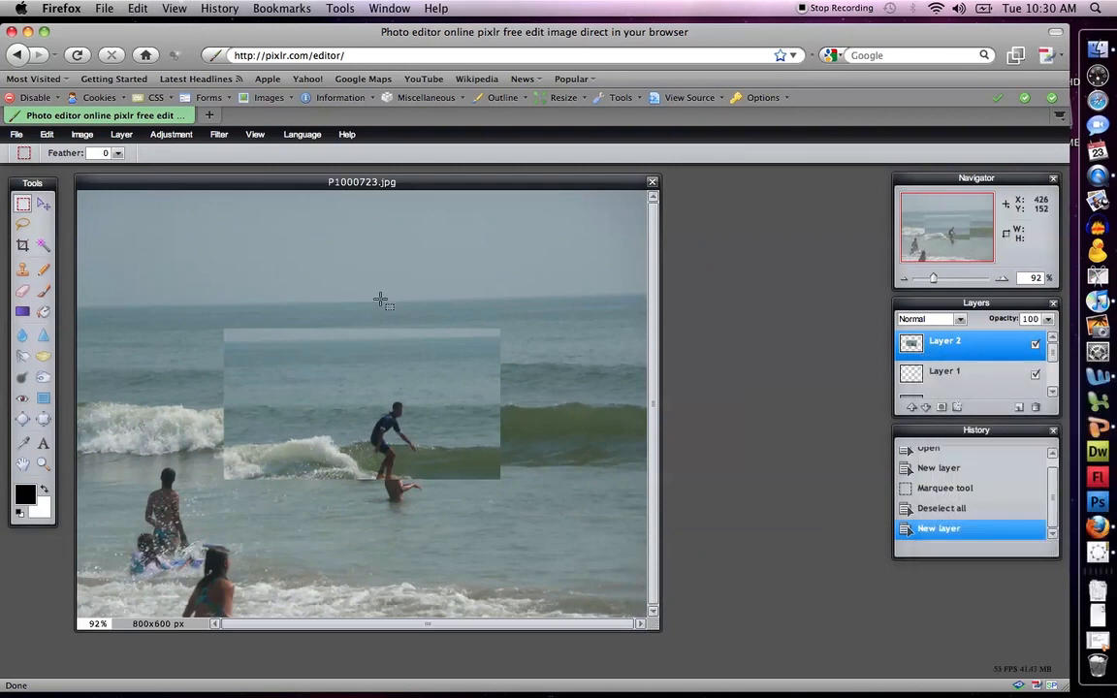
# Switch to the Move tool to reposition the pasted surfer on Layer 2
pyautogui.click(42, 203)
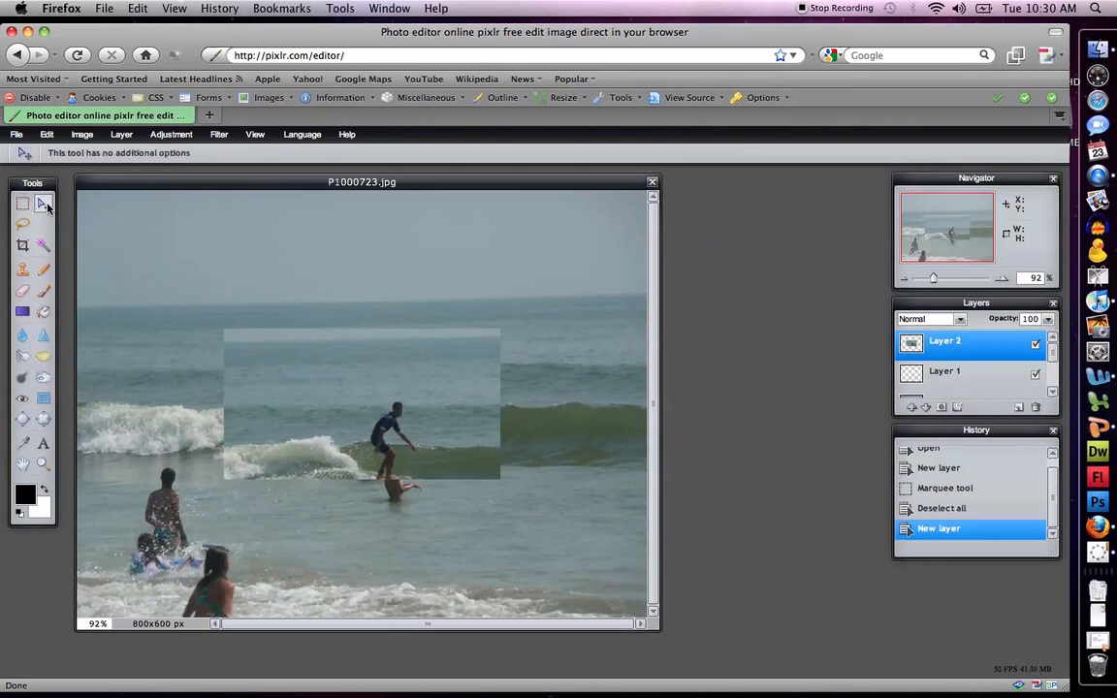
pyautogui.moveTo(44, 204)
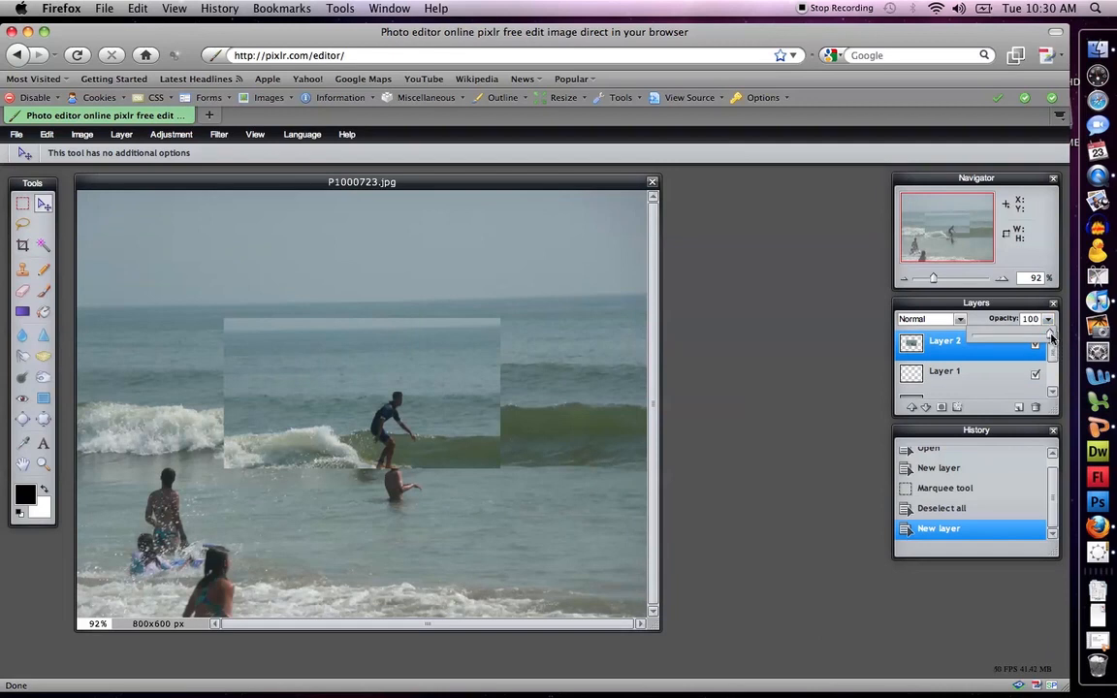
pyautogui.moveTo(1042, 333); pyautogui.dragTo(1008, 333)
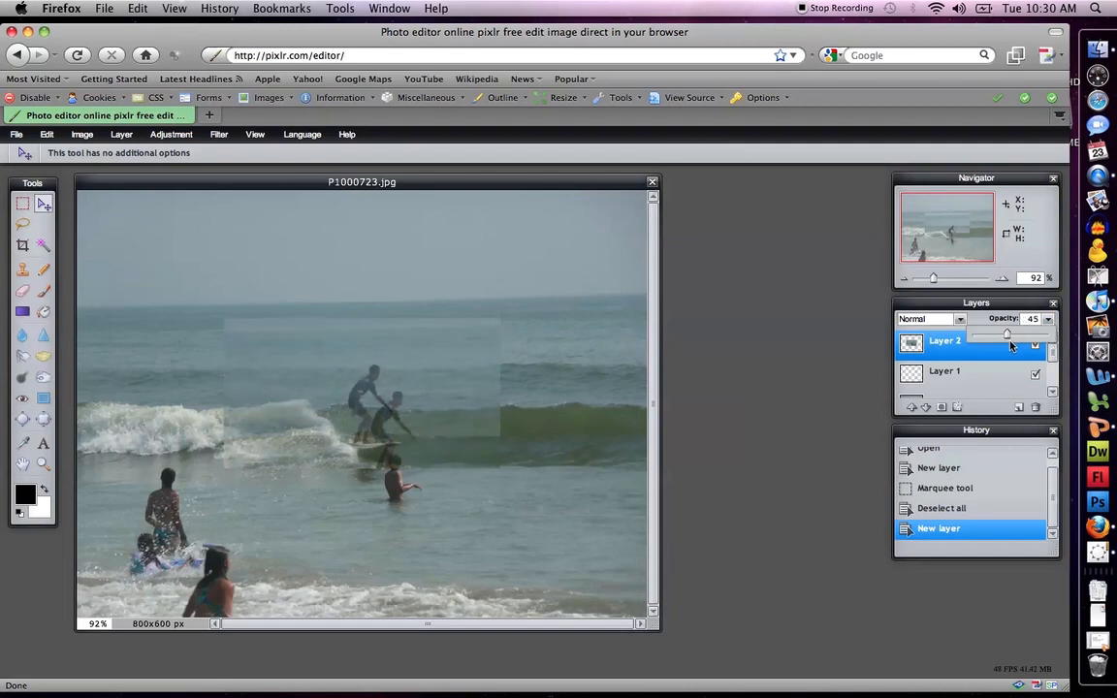
pyautogui.moveTo(1009, 334); pyautogui.dragTo(980, 334)
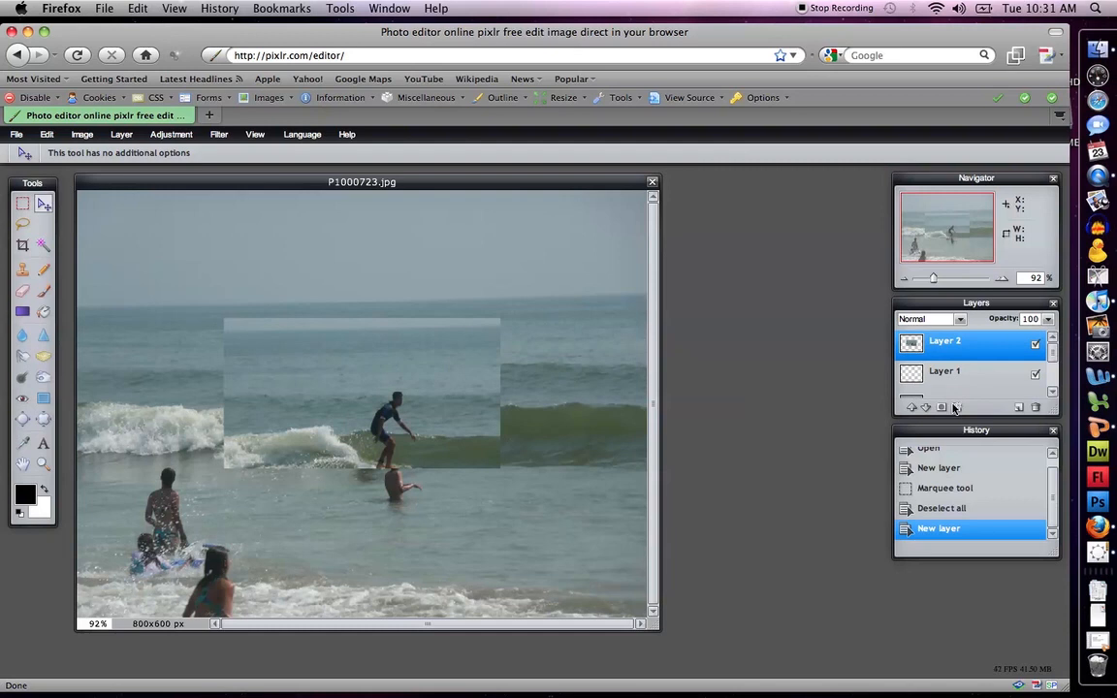
pyautogui.moveTo(957, 408)
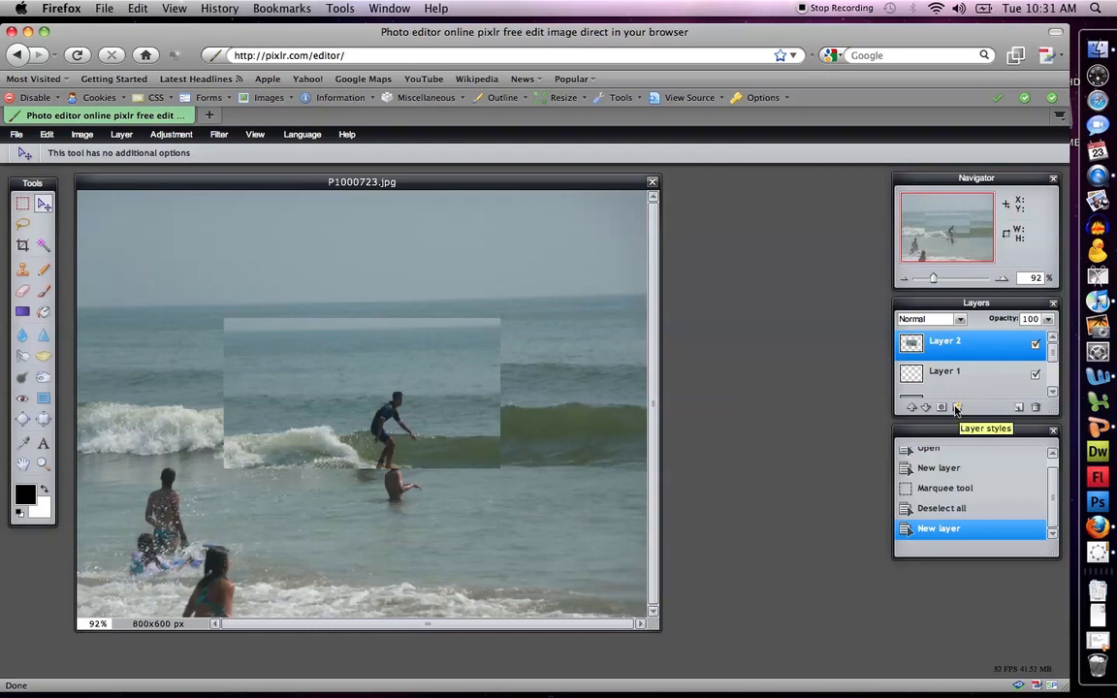
# Apply a Drop shadow layer style to the pasted surfer rectangle on Layer 2
pyautogui.click(938, 528)
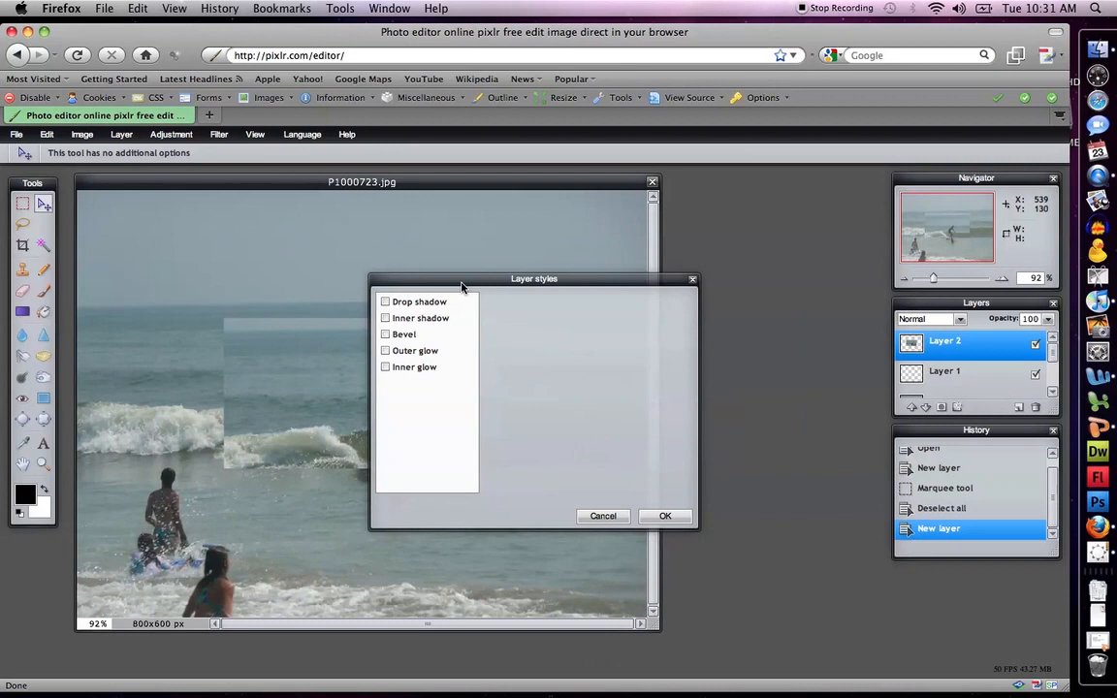
pyautogui.moveTo(534, 278); pyautogui.dragTo(676, 276)
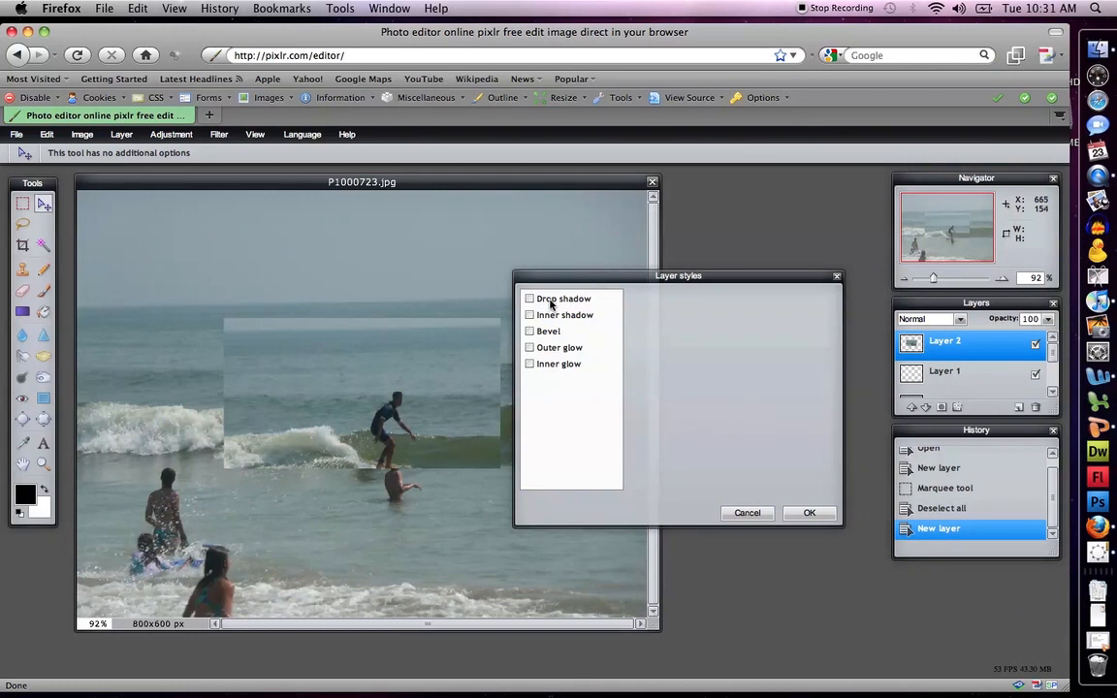
pyautogui.click(529, 299)
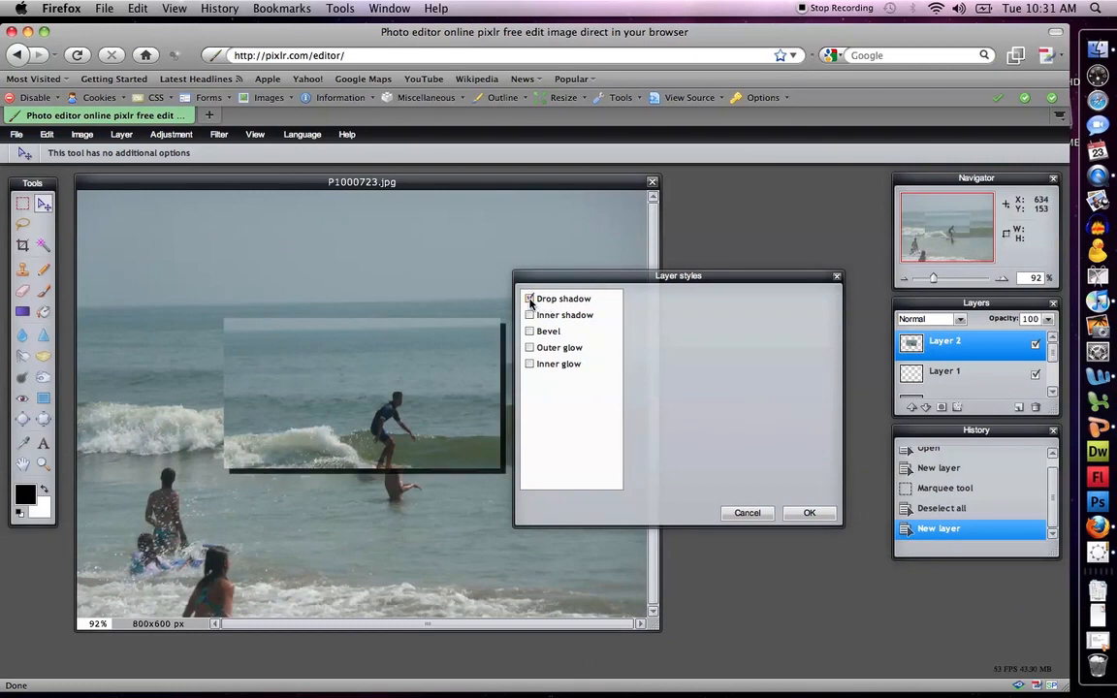
pyautogui.click(530, 298)
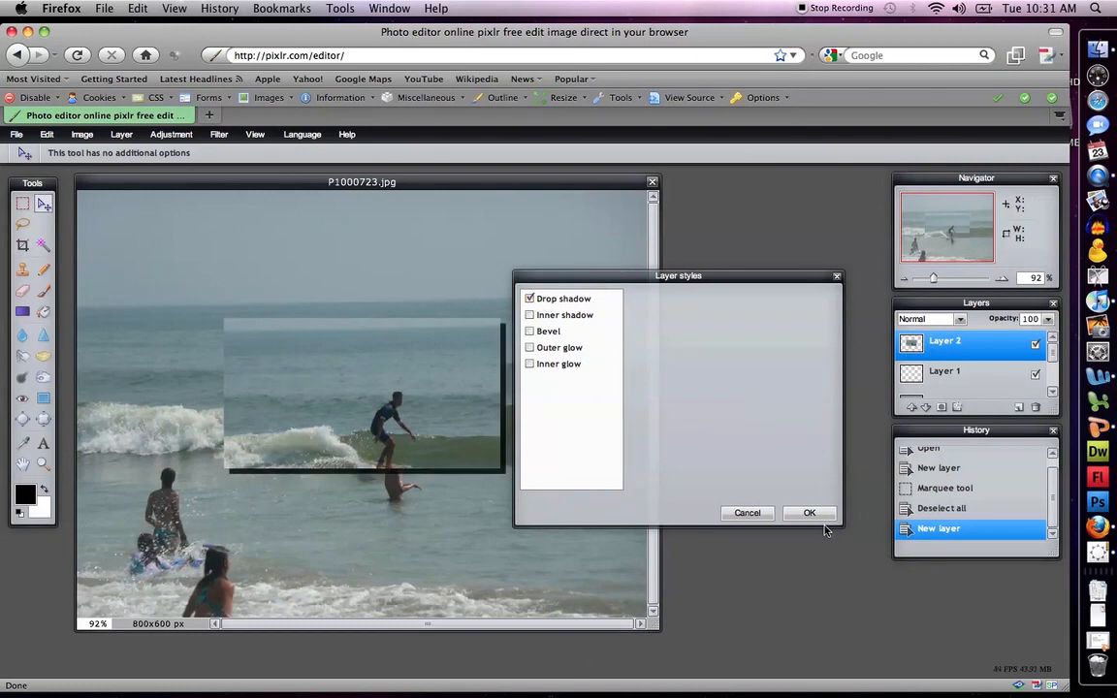
pyautogui.click(810, 512)
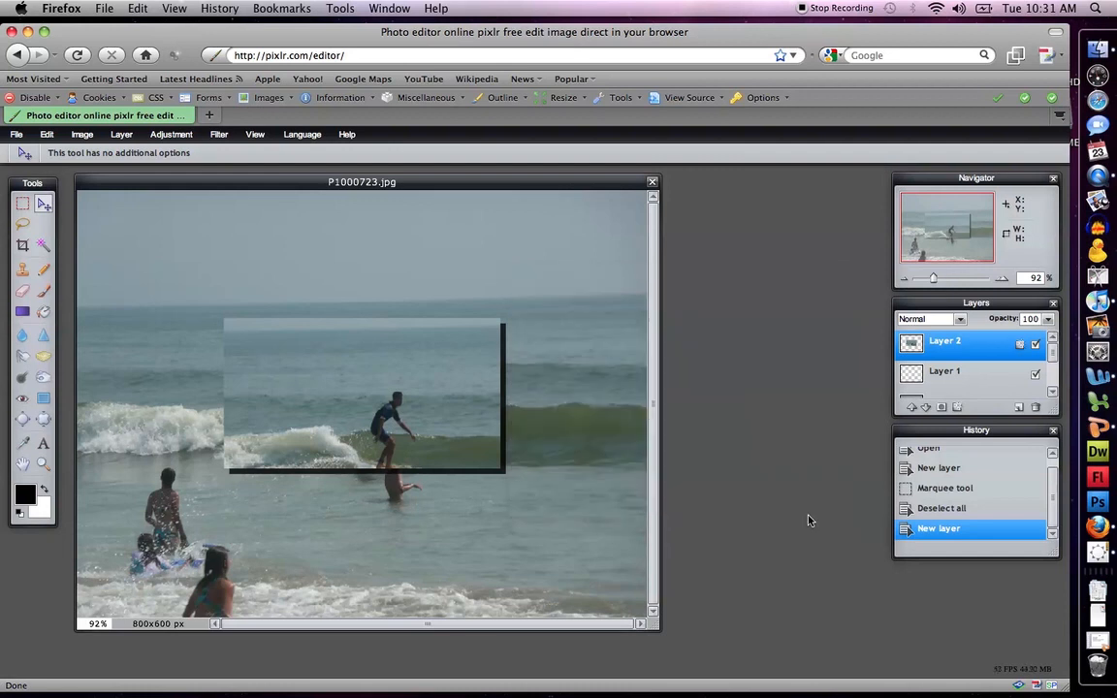
pyautogui.moveTo(948, 417)
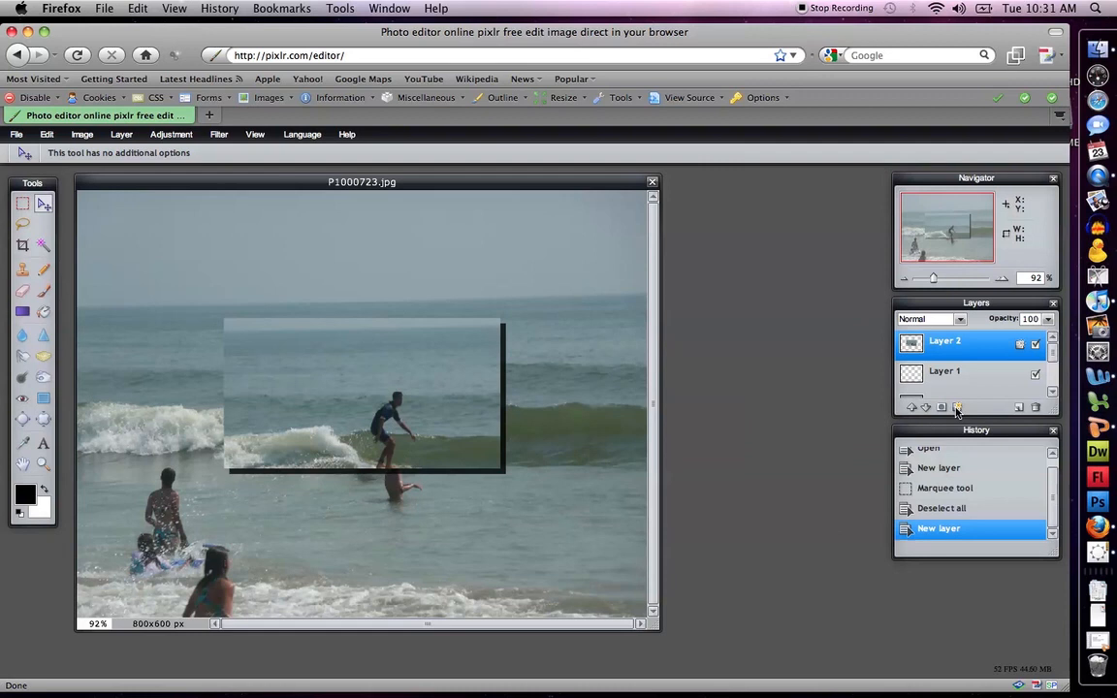
# Add a Bevel layer style to Layer 2 alongside its drop shadow
pyautogui.click(957, 407)
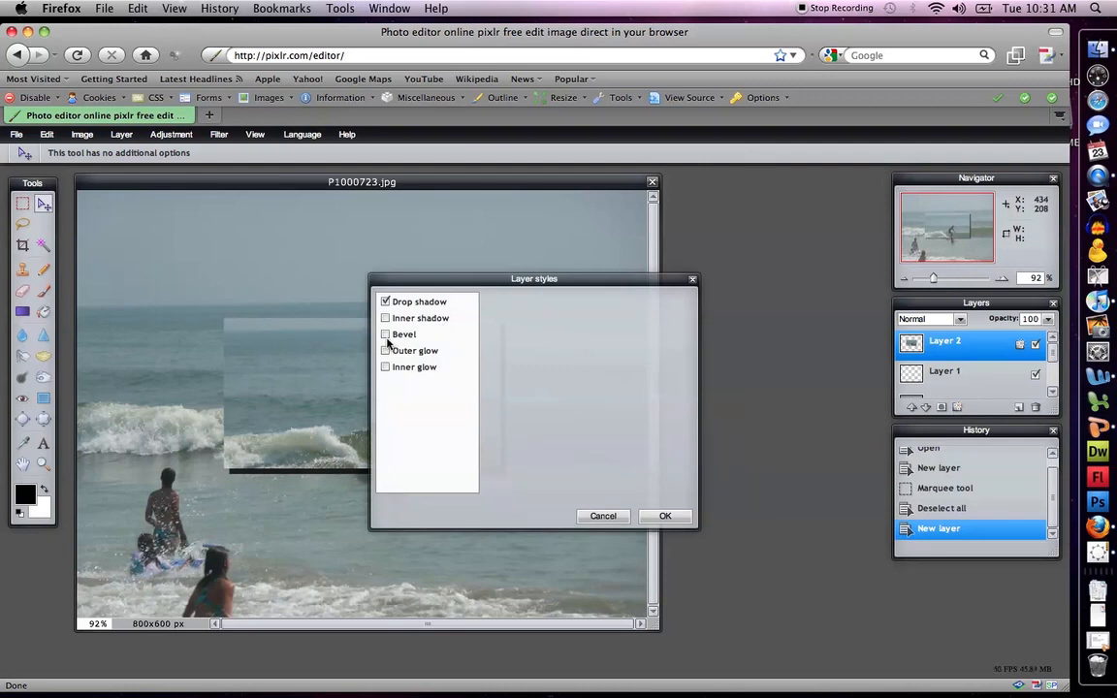
pyautogui.click(386, 334)
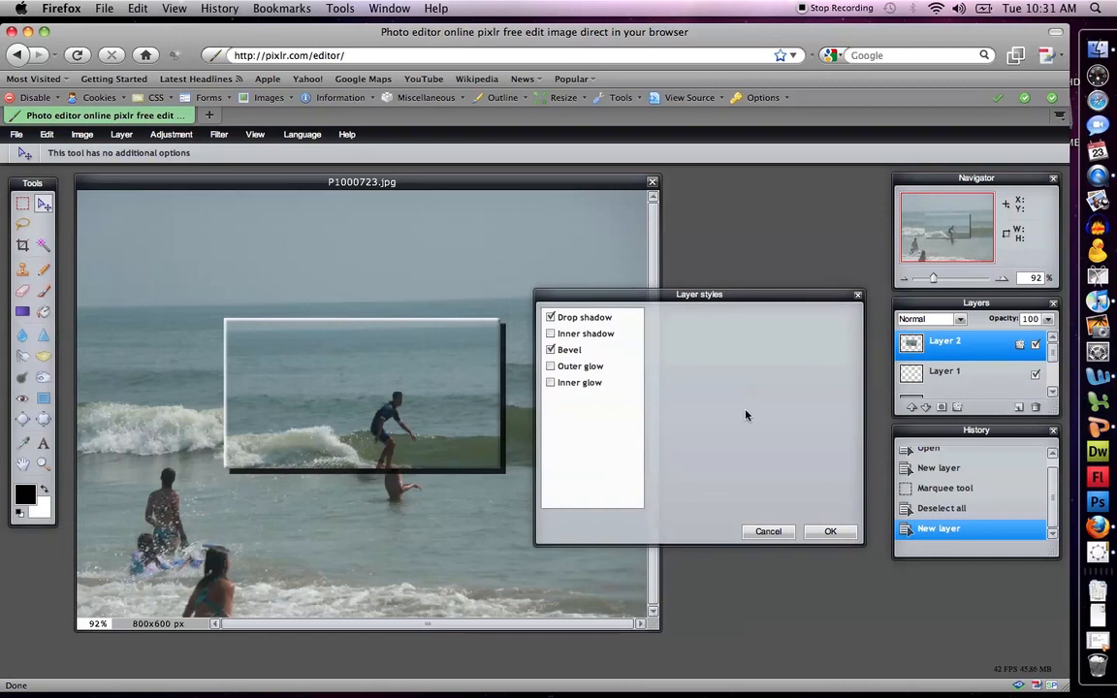
pyautogui.click(830, 532)
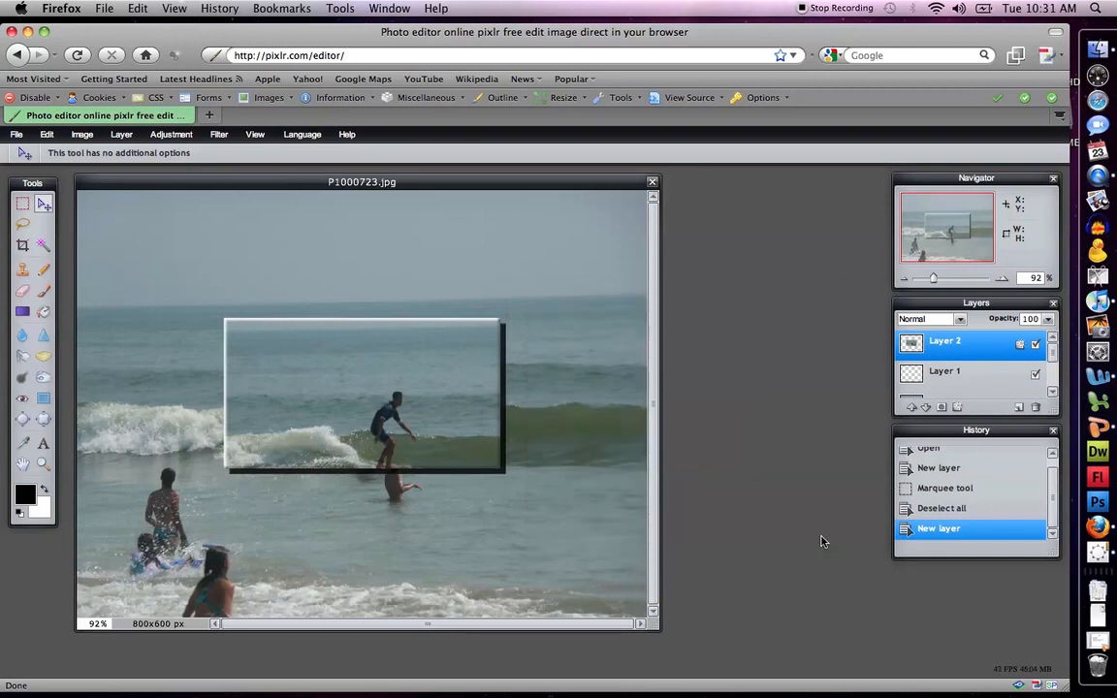